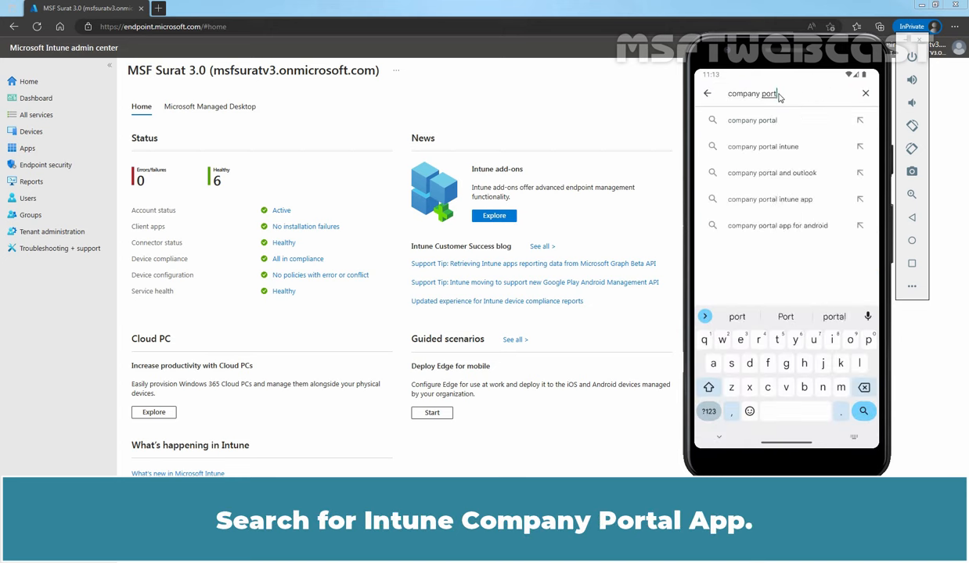
- Pick the Intune Company Portal result by Microsoft Corporation and install it
left_click(765, 147)
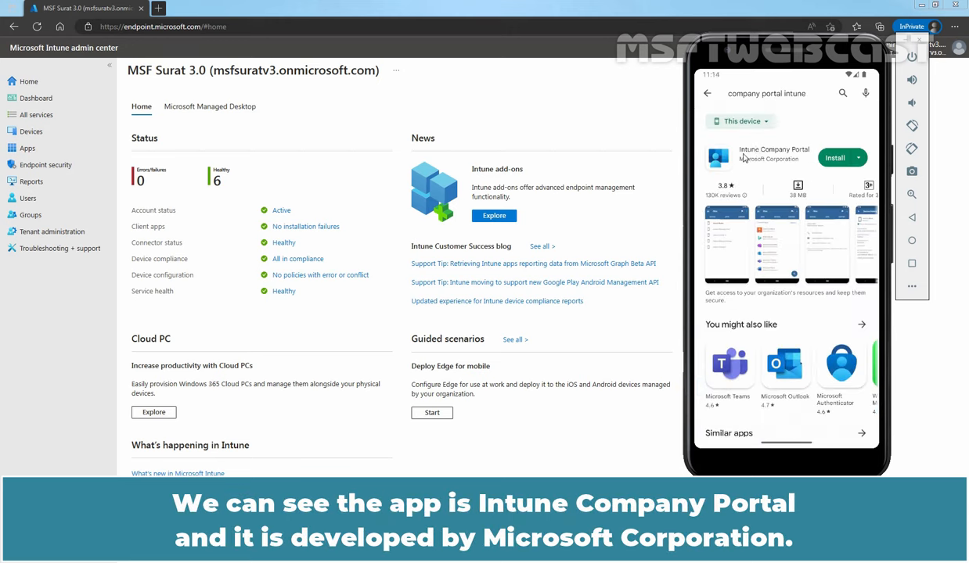
mouse_move(756, 170)
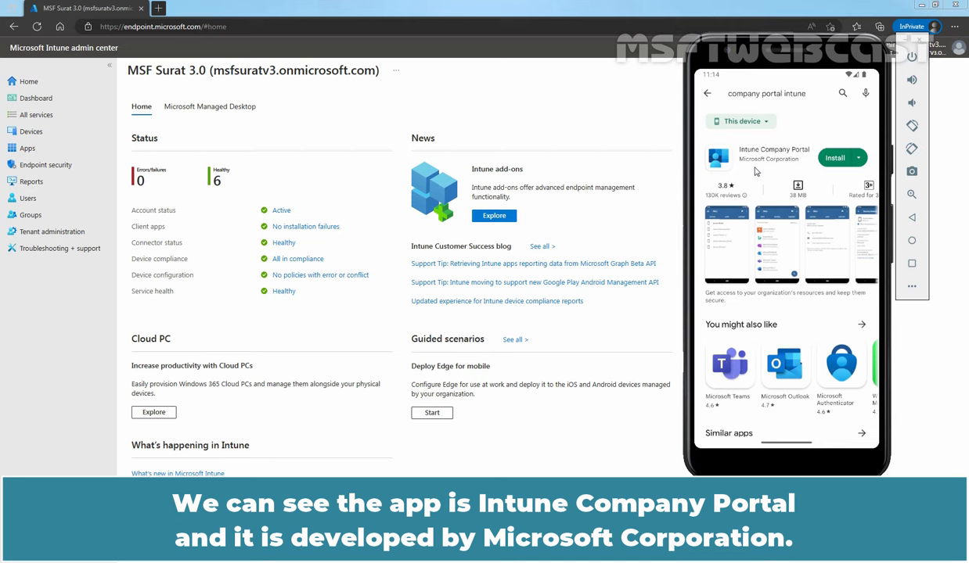
left_click(834, 156)
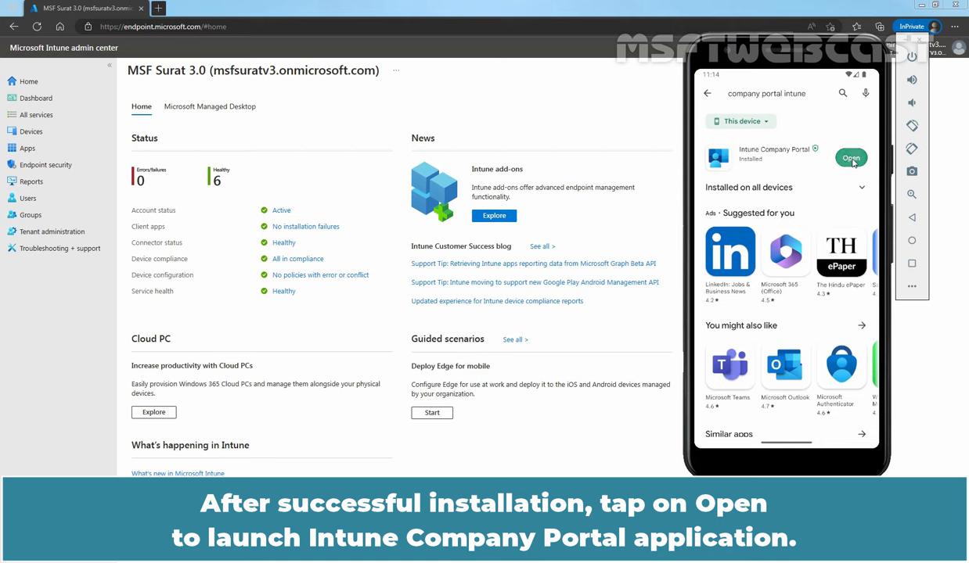
- Launch Company Portal, allow notifications and start the work account sign-in
left_click(851, 157)
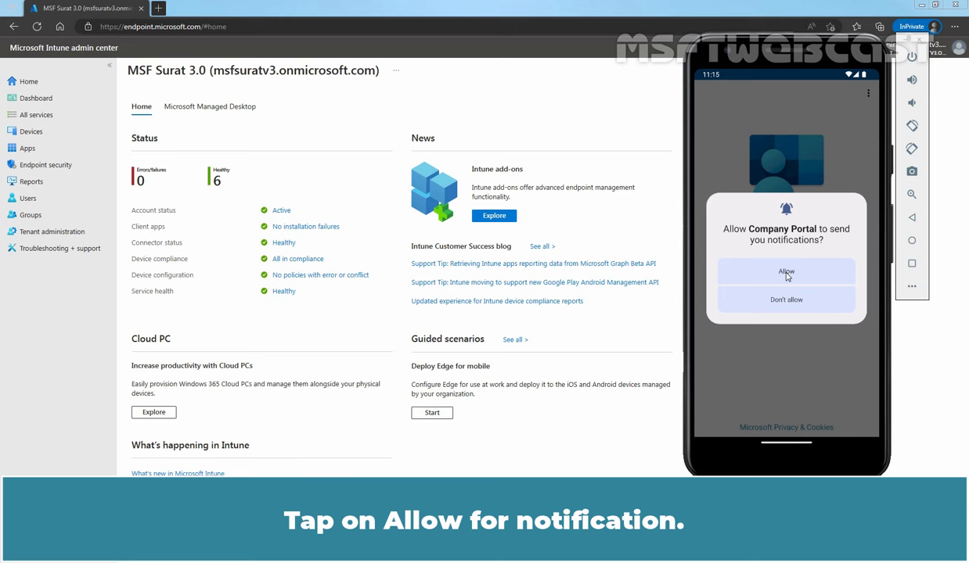
left_click(786, 272)
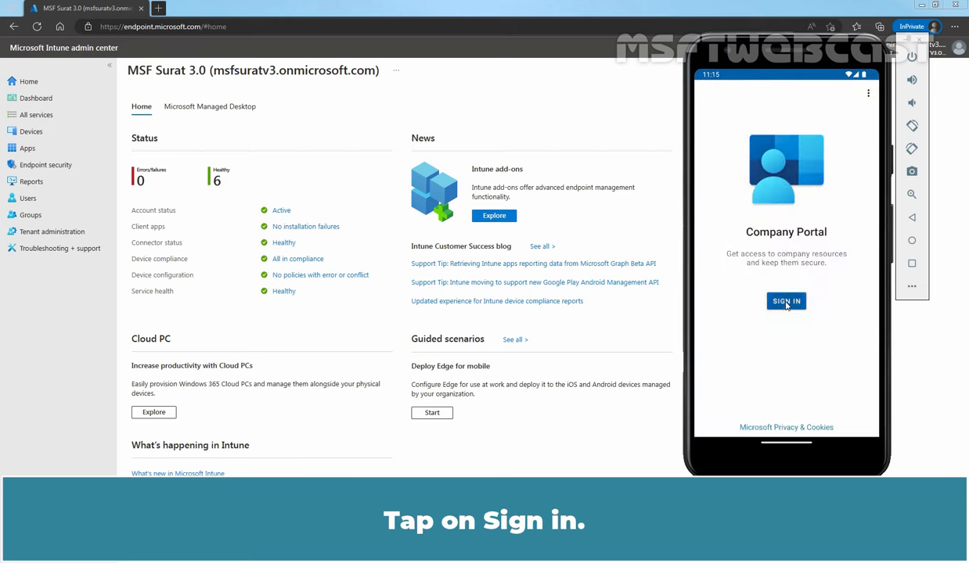
left_click(786, 300)
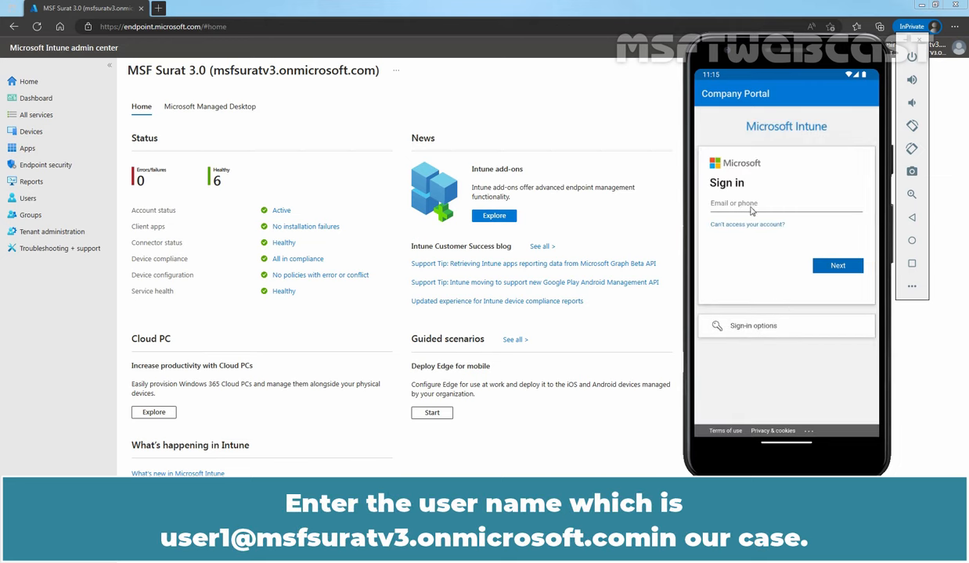
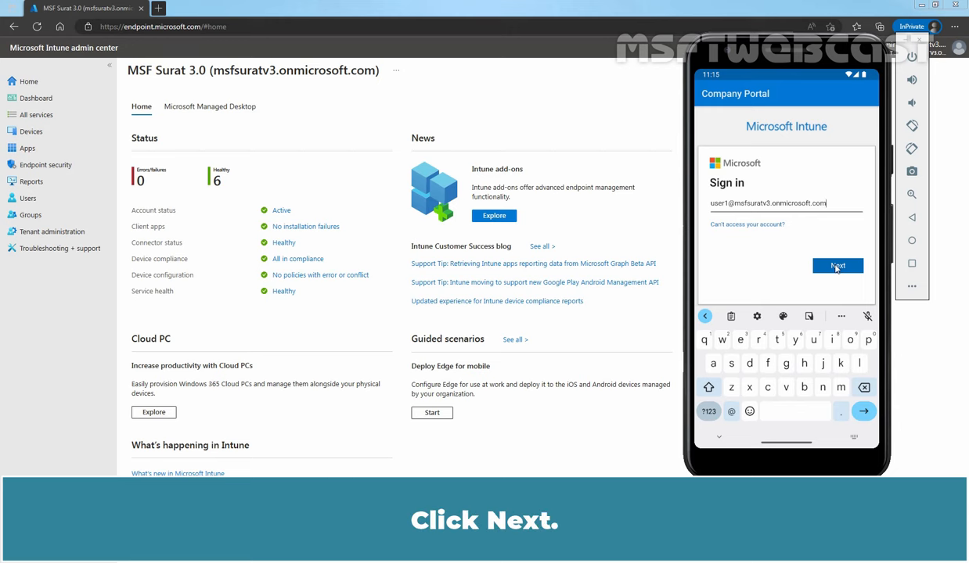
- Sign in with the microsoft.com work account username and password to reach the access setup screen
left_click(838, 267)
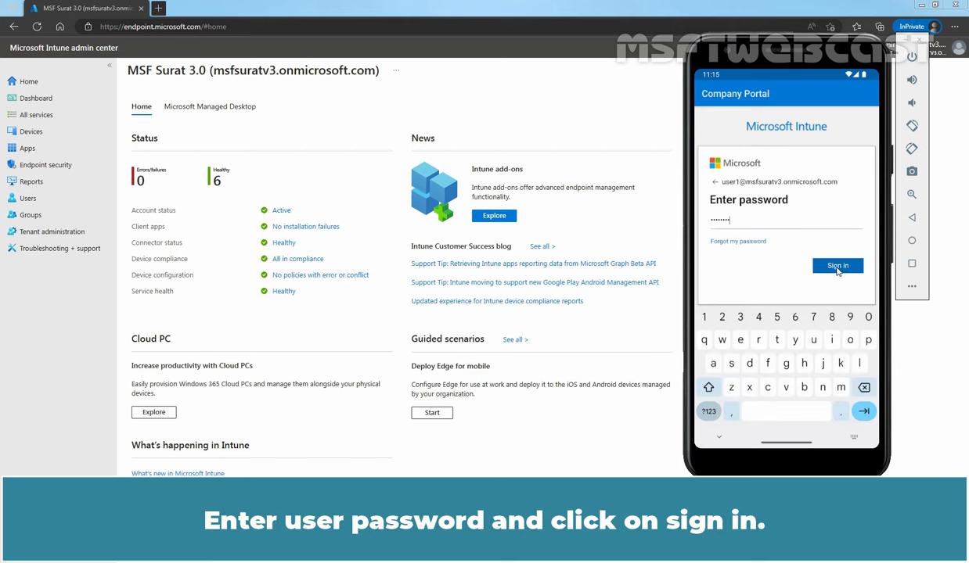
left_click(838, 266)
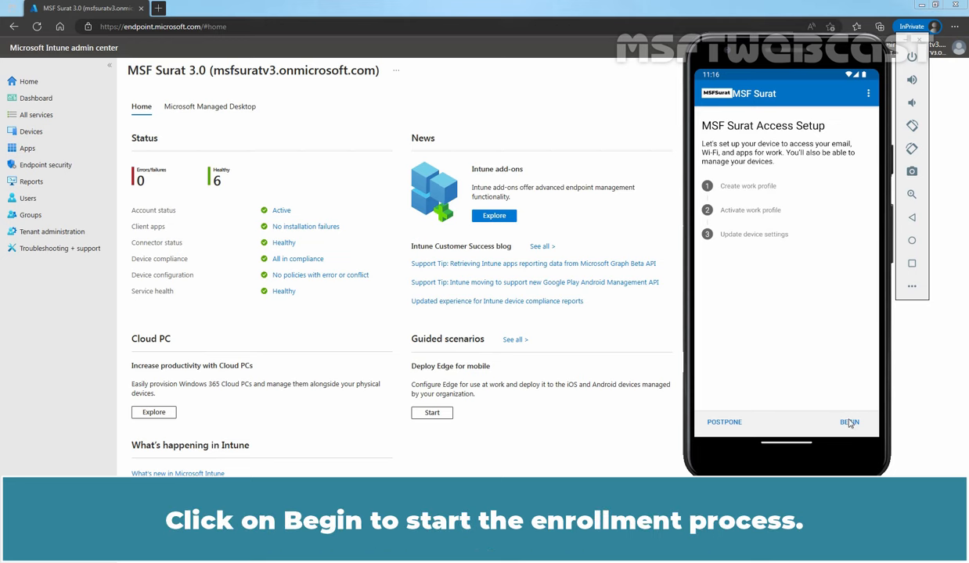
- Begin access setup and accept the privacy overview after reviewing it
left_click(848, 423)
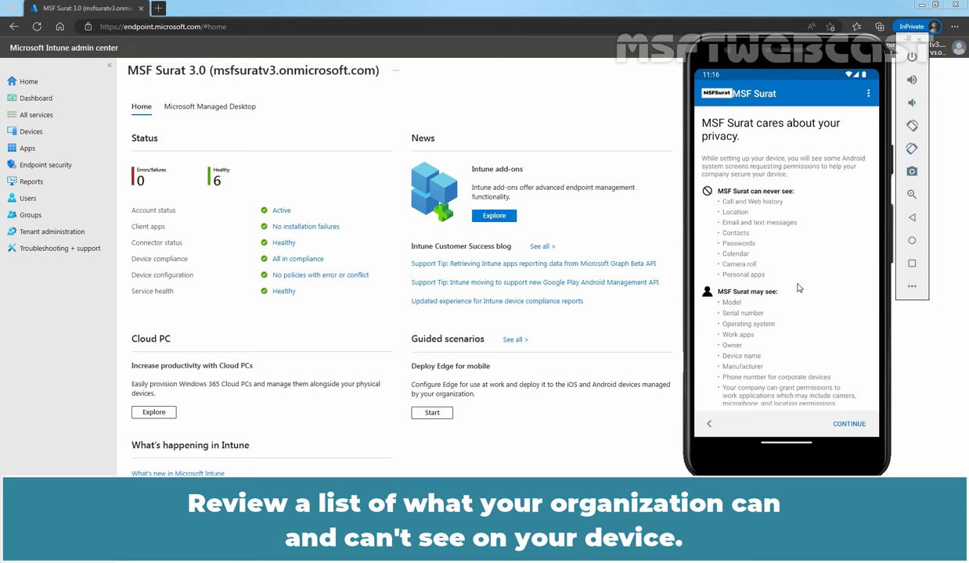
scroll("down", 3)
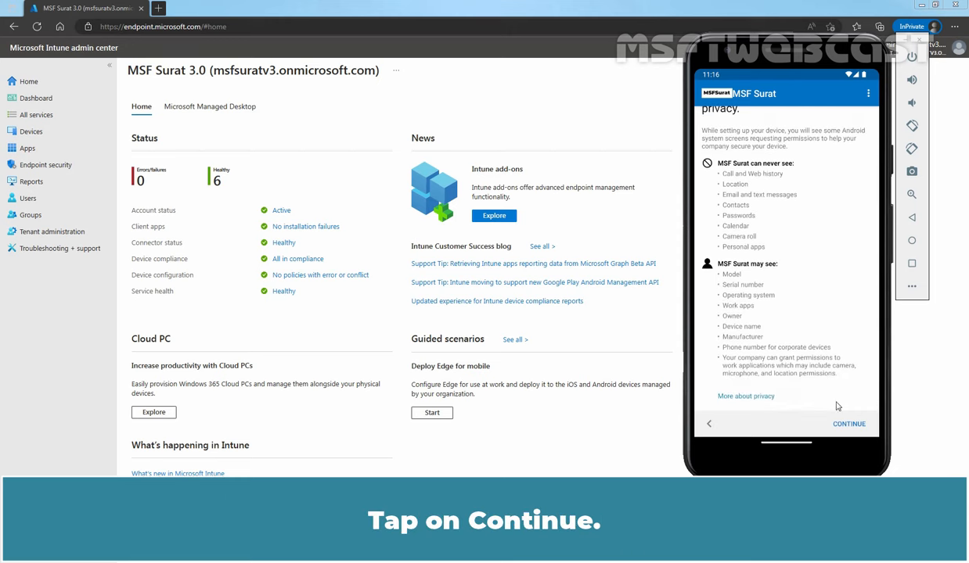
left_click(848, 422)
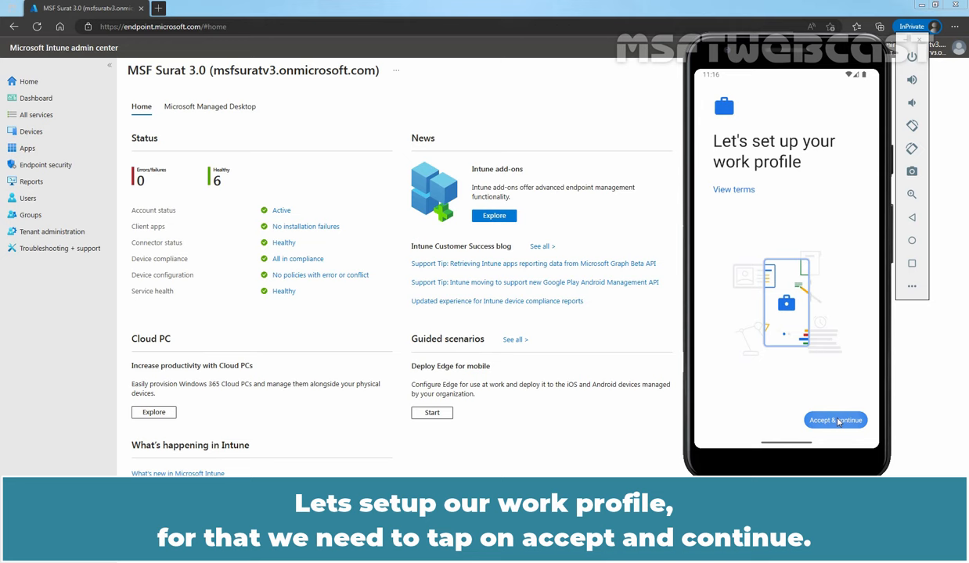
- Accept the work profile terms and continue past the IT admin visibility notices to create the profile
left_click(836, 419)
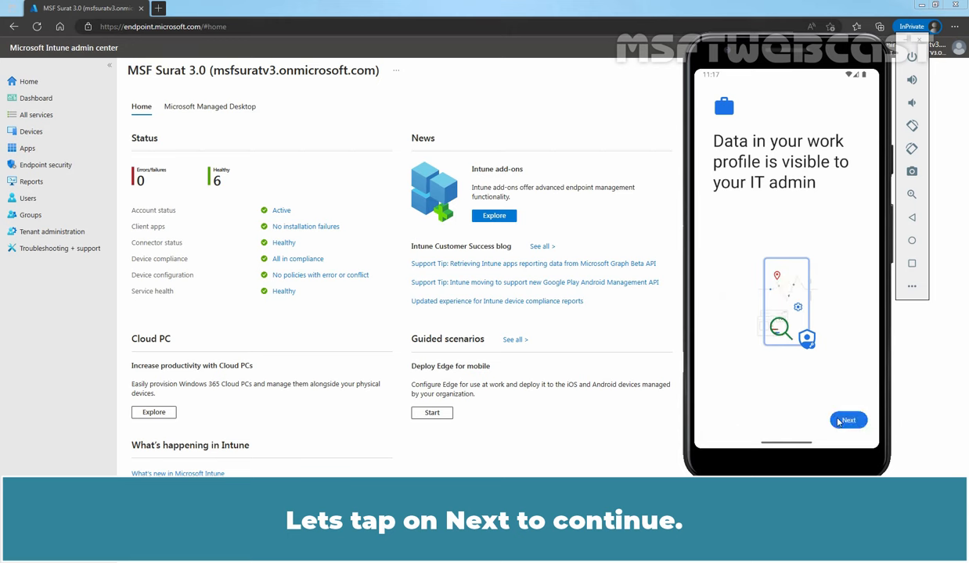
left_click(848, 420)
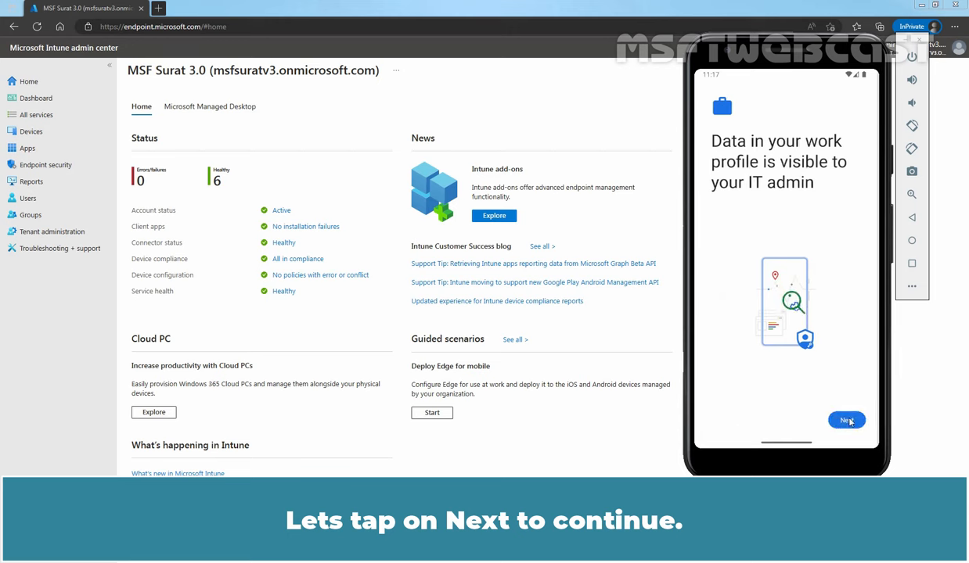
left_click(845, 419)
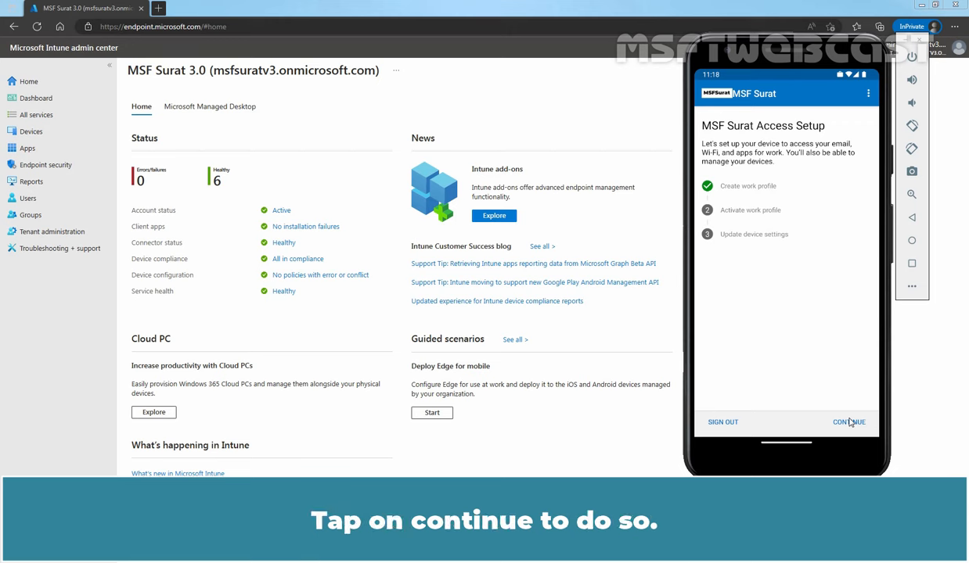
- Continue setup until work profile activation and device settings update show 'You're all set!'
left_click(848, 423)
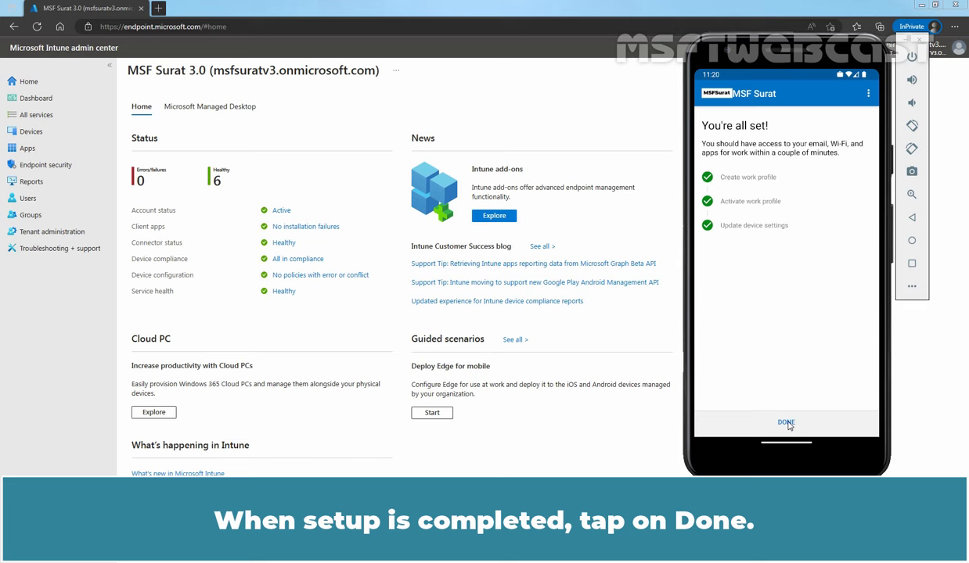
- Finish setup with Done and acknowledge the new work setup overview to reach the Devices list
left_click(785, 422)
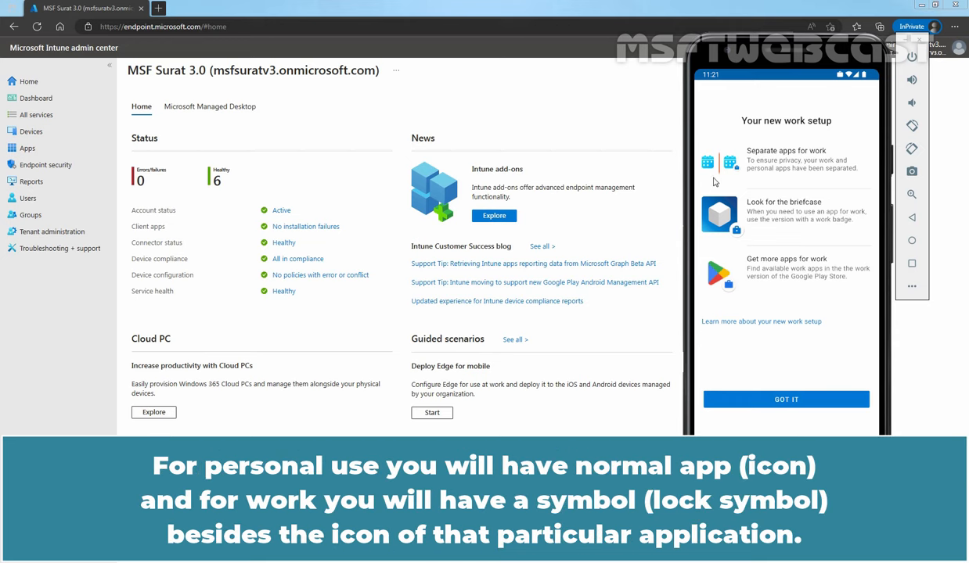
mouse_move(704, 171)
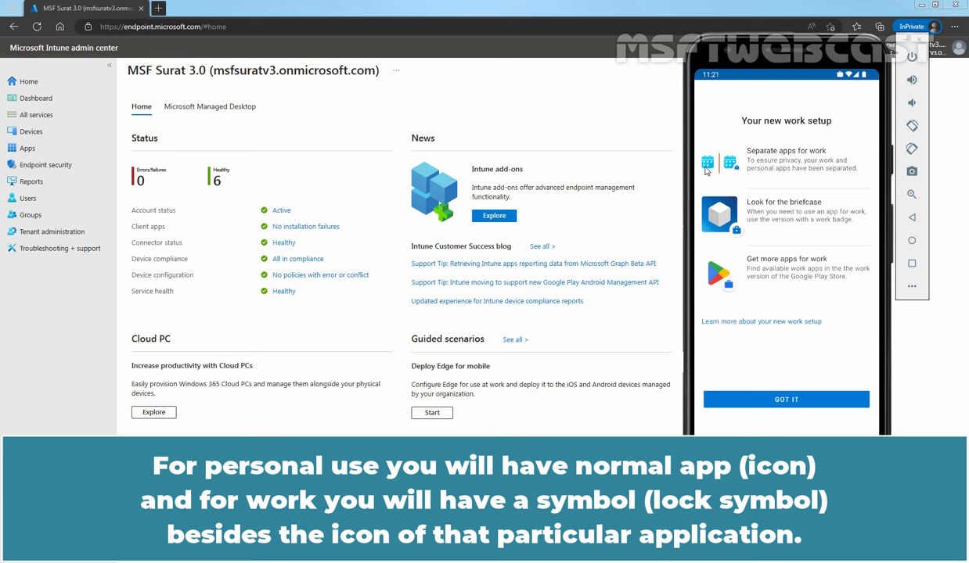
mouse_move(739, 175)
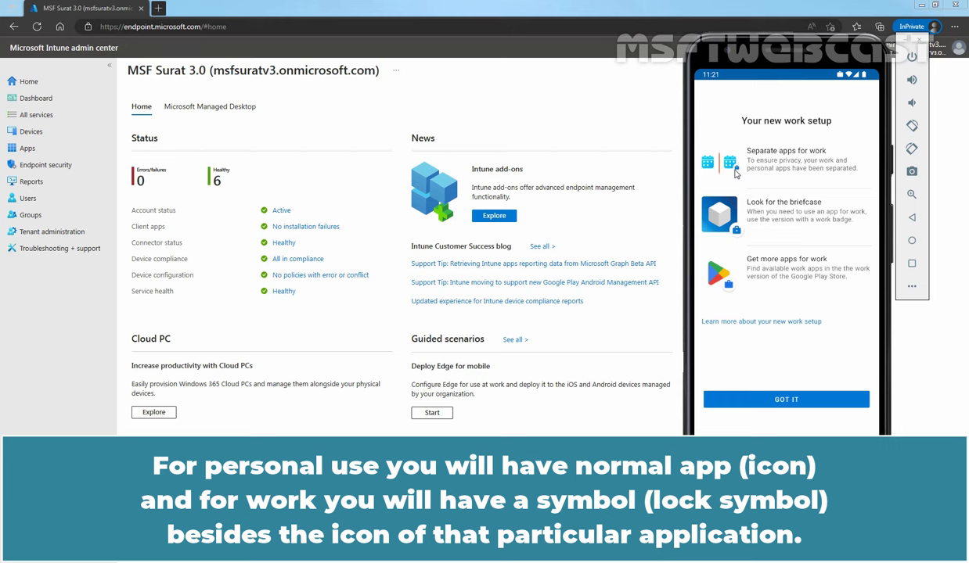
left_click(785, 399)
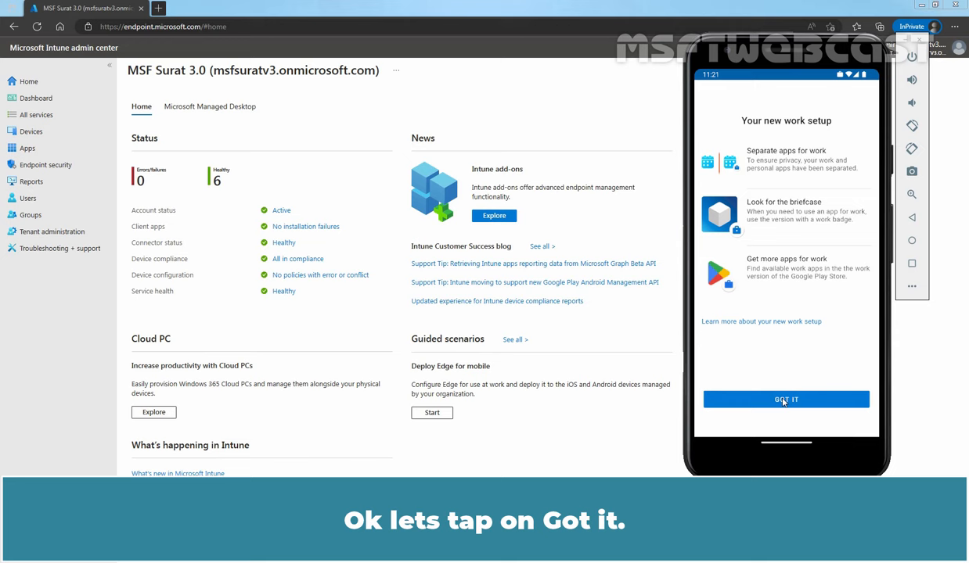
left_click(786, 400)
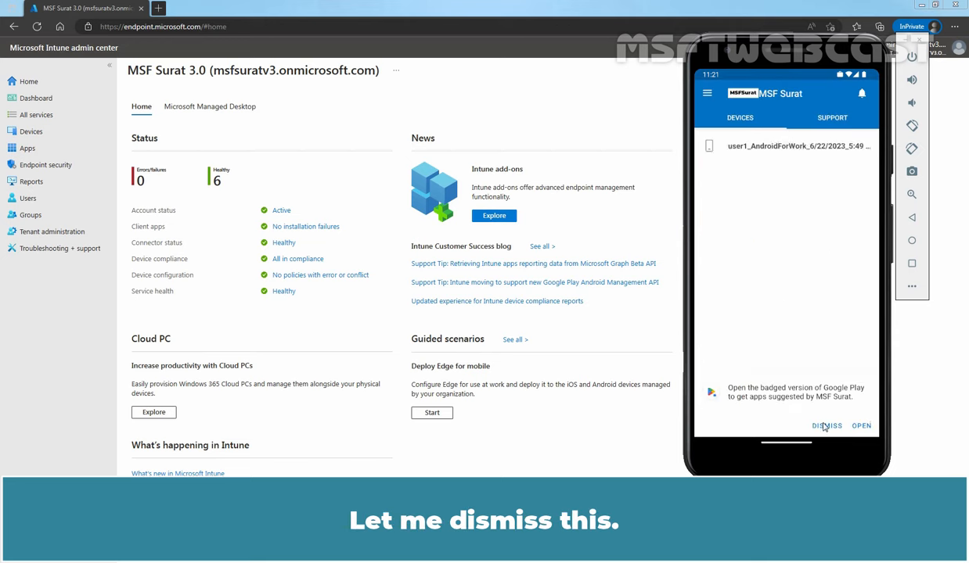
- Dismiss the Google Play suggestion and show the enrolled device's Personal ownership and In Compliance status
left_click(826, 426)
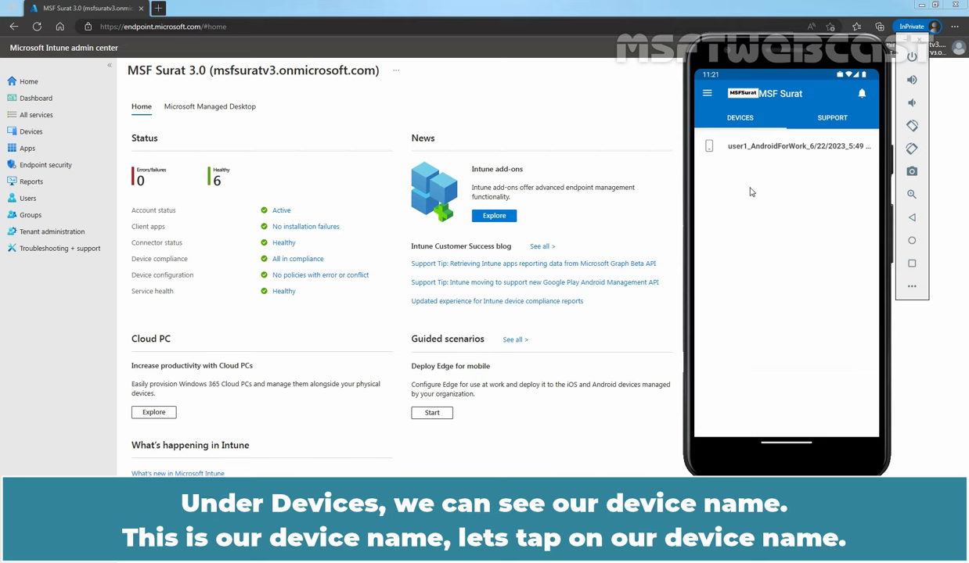
mouse_move(713, 155)
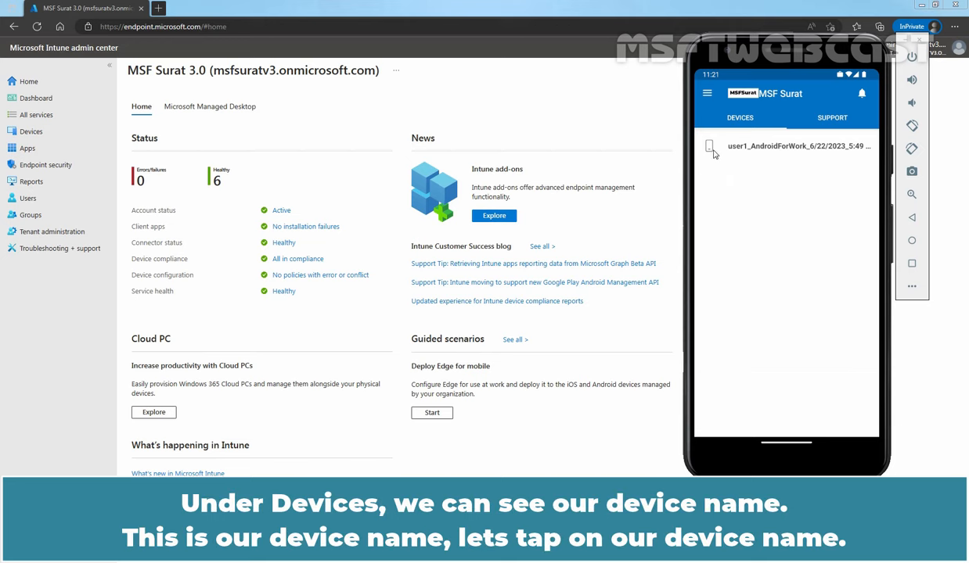
mouse_move(768, 157)
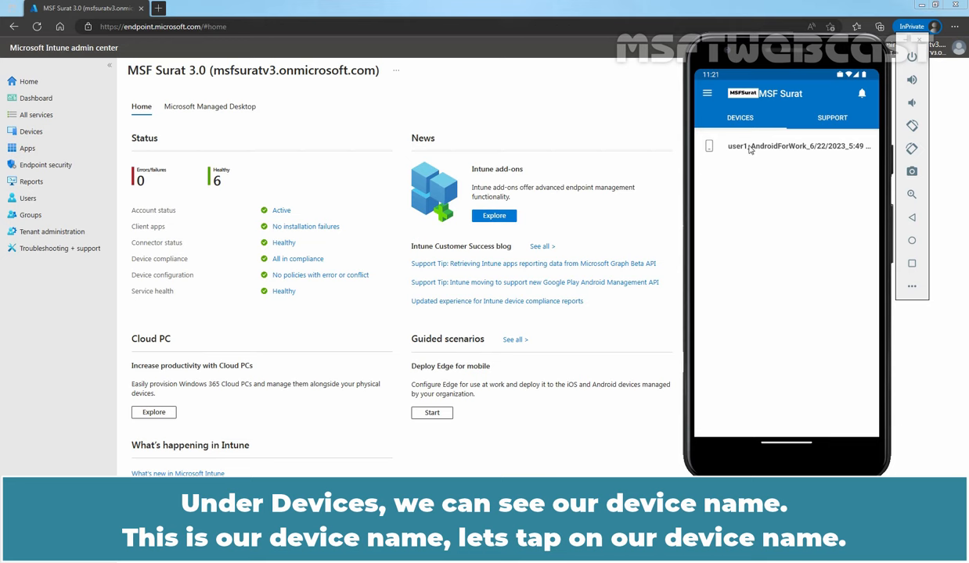
left_click(798, 147)
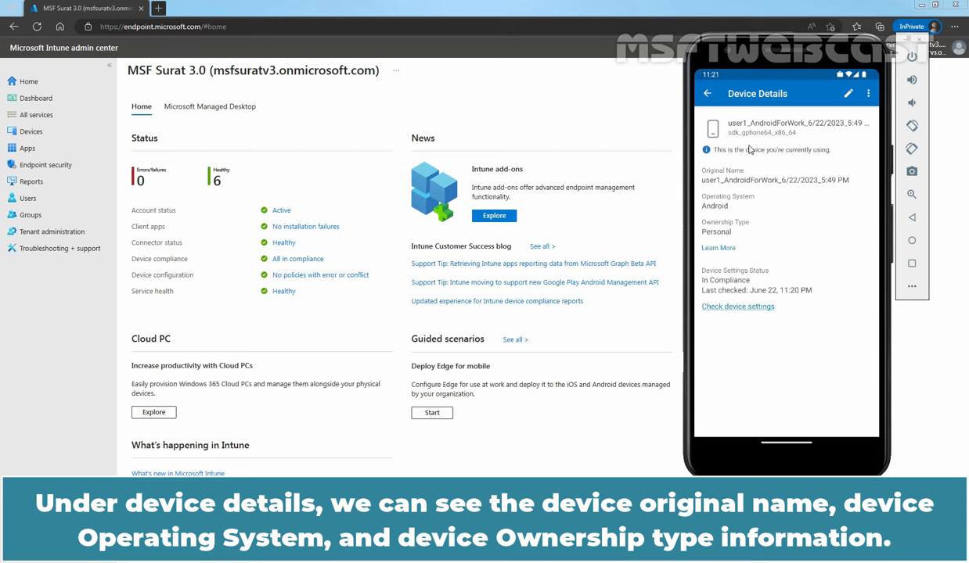
mouse_move(739, 206)
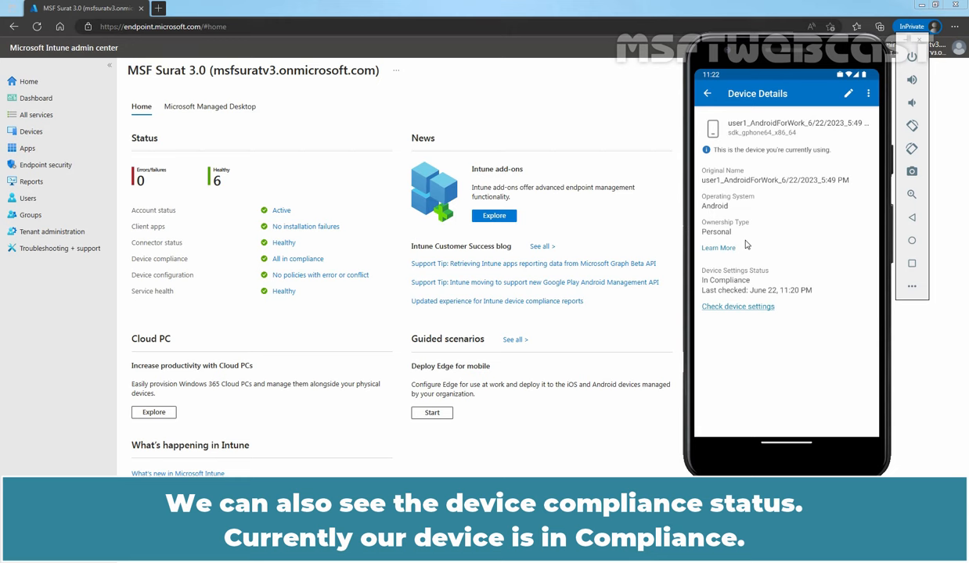
mouse_move(742, 287)
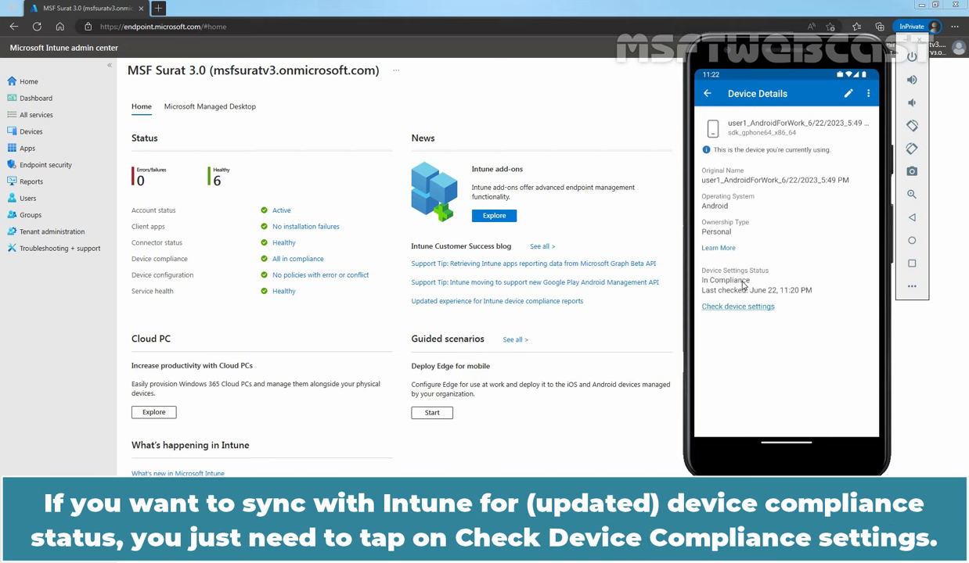
mouse_move(748, 348)
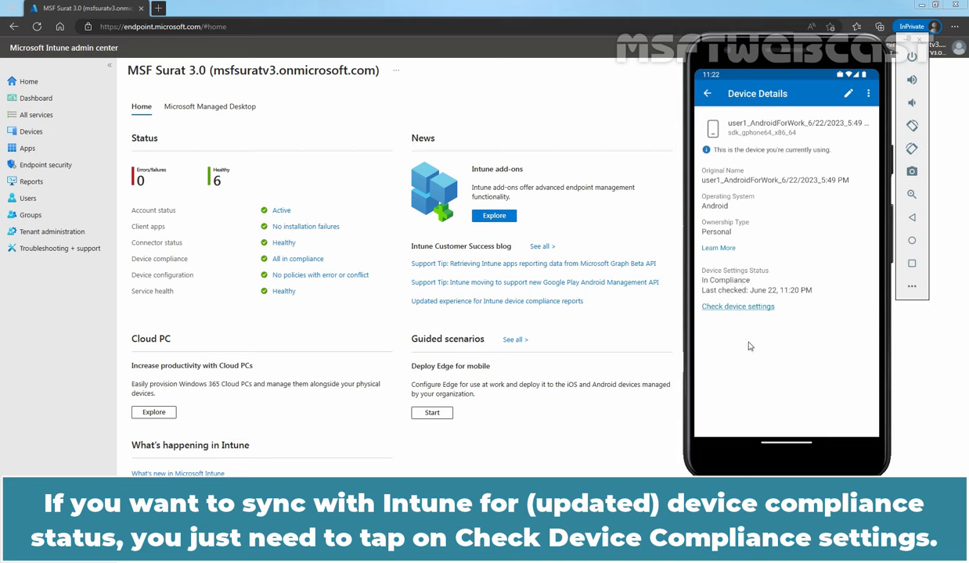
mouse_move(755, 313)
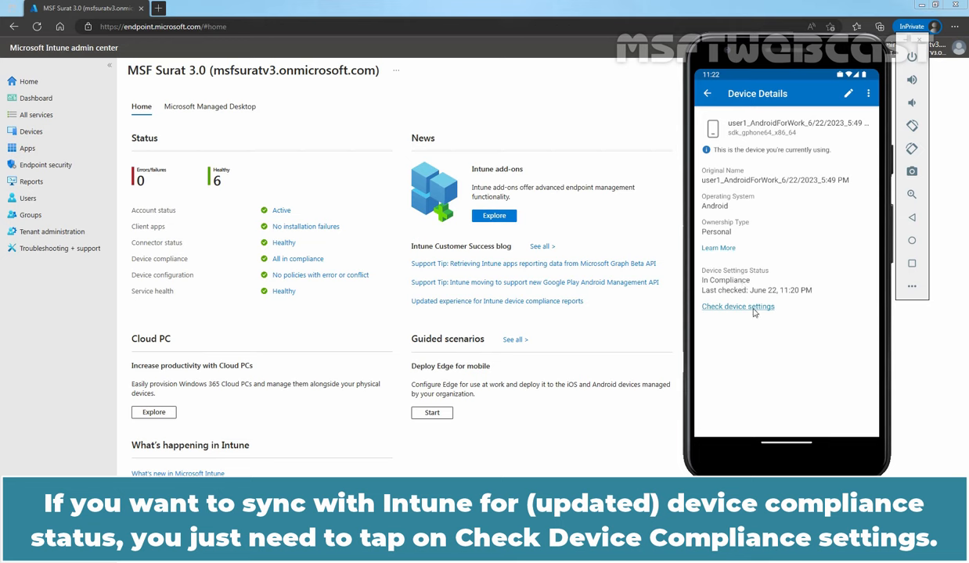
mouse_move(754, 333)
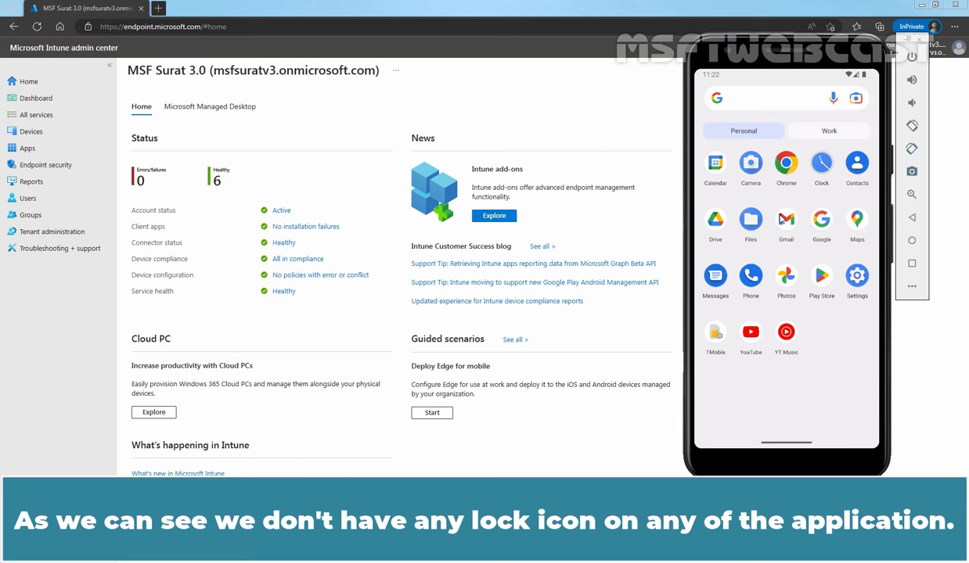
mouse_move(729, 194)
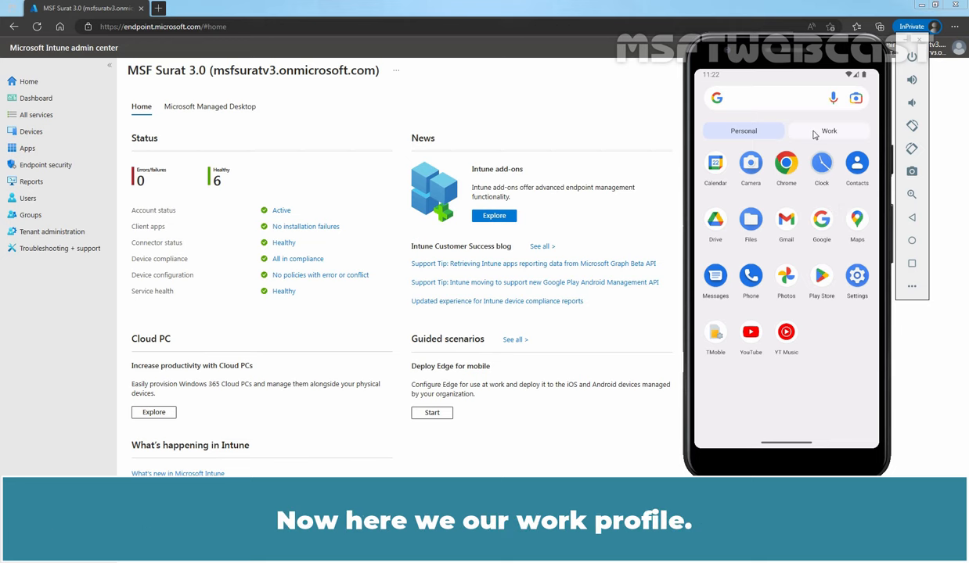
- Switch the app drawer to Work apps and launch the work Play Store
left_click(828, 131)
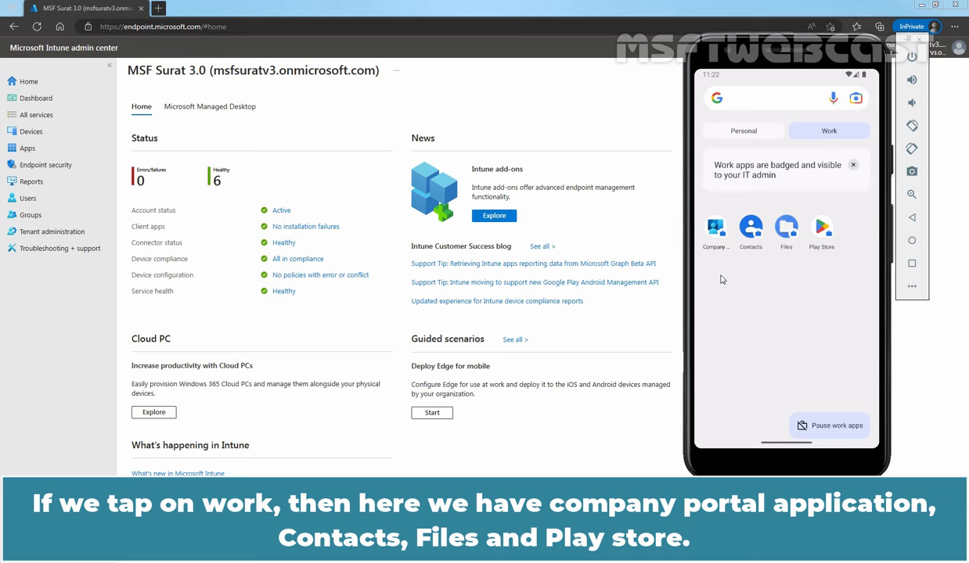
mouse_move(718, 269)
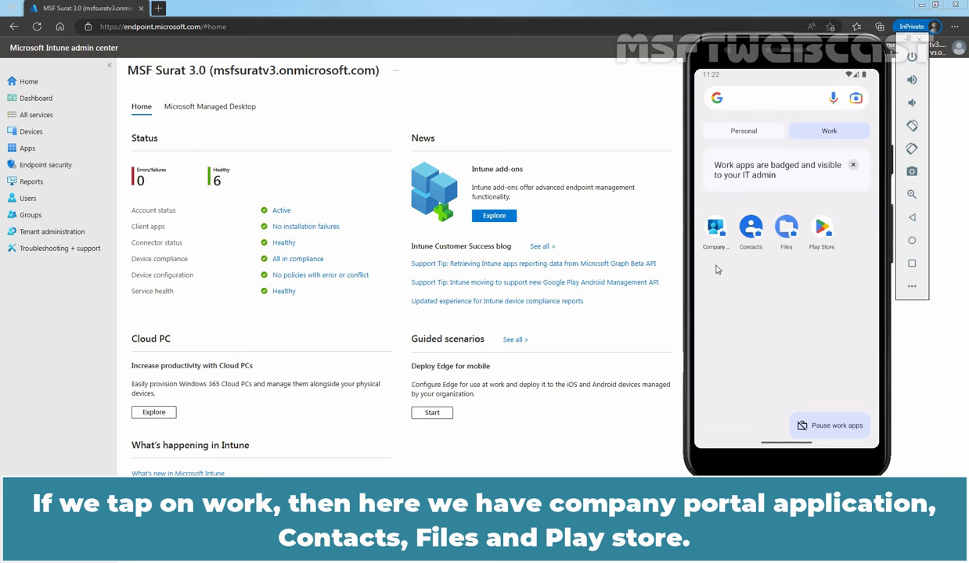
mouse_move(782, 260)
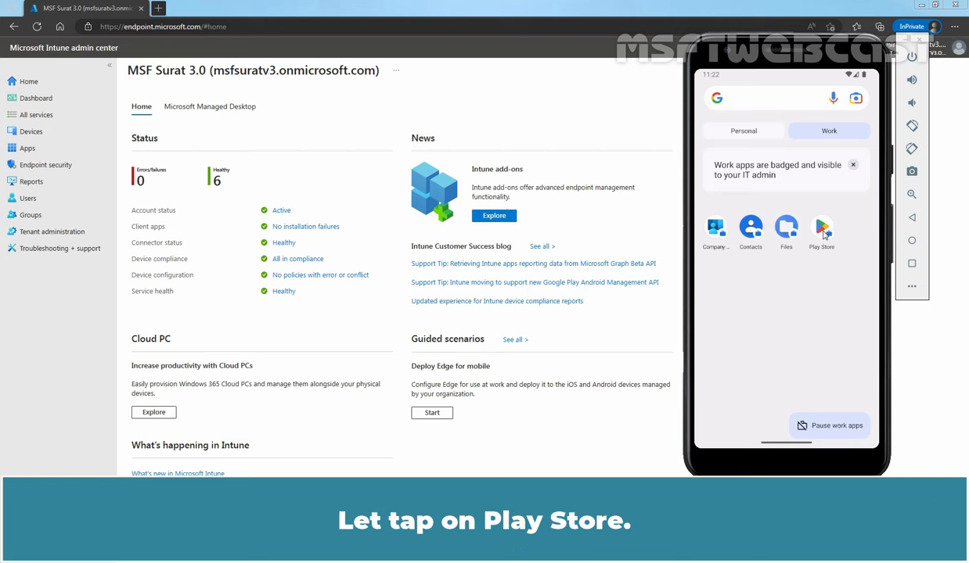
left_click(820, 228)
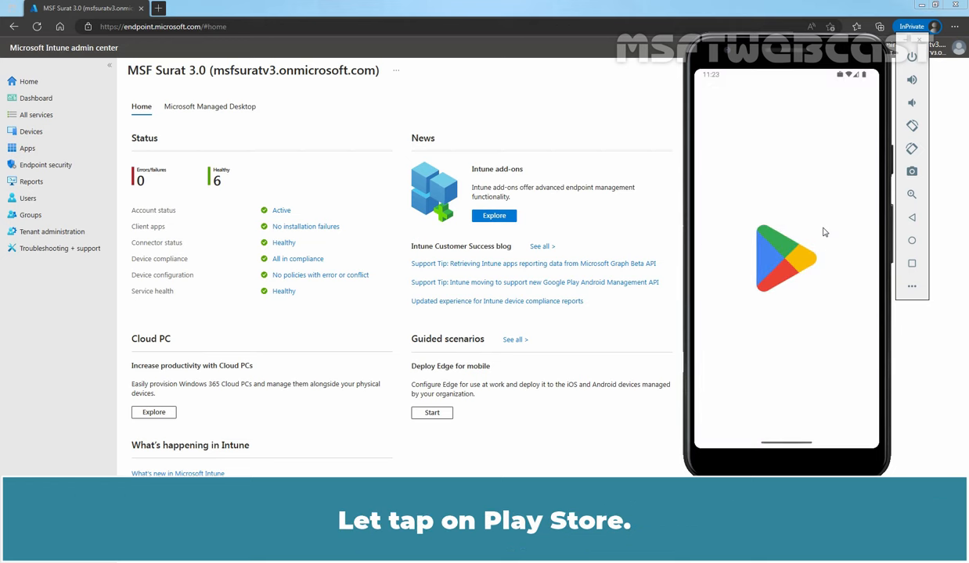
- Let the work Play Store load, then hide the emulator to show the Intune admin center
left_click(785, 258)
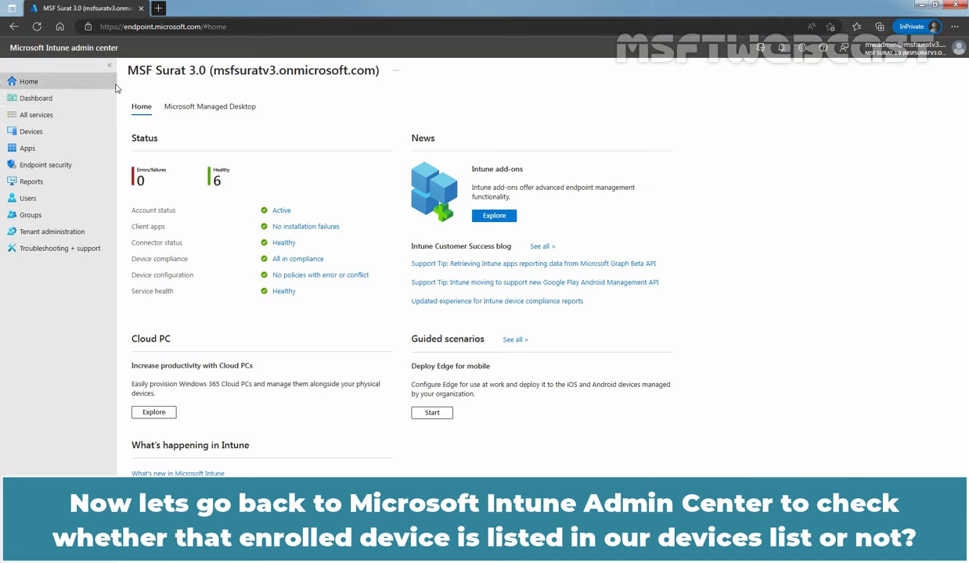
mouse_move(531, 116)
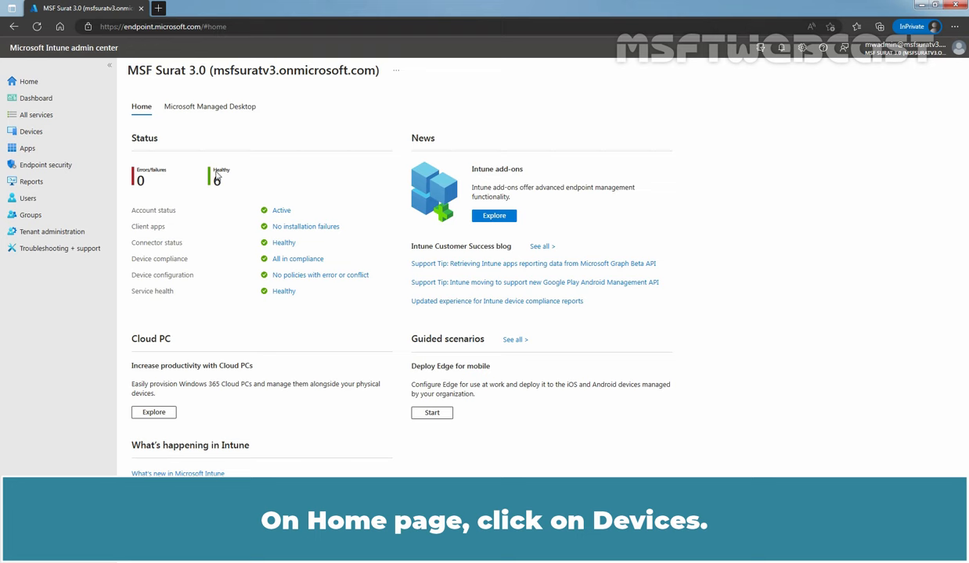
- Show Devices | Overview listing one Intune-enrolled Android device
left_click(31, 132)
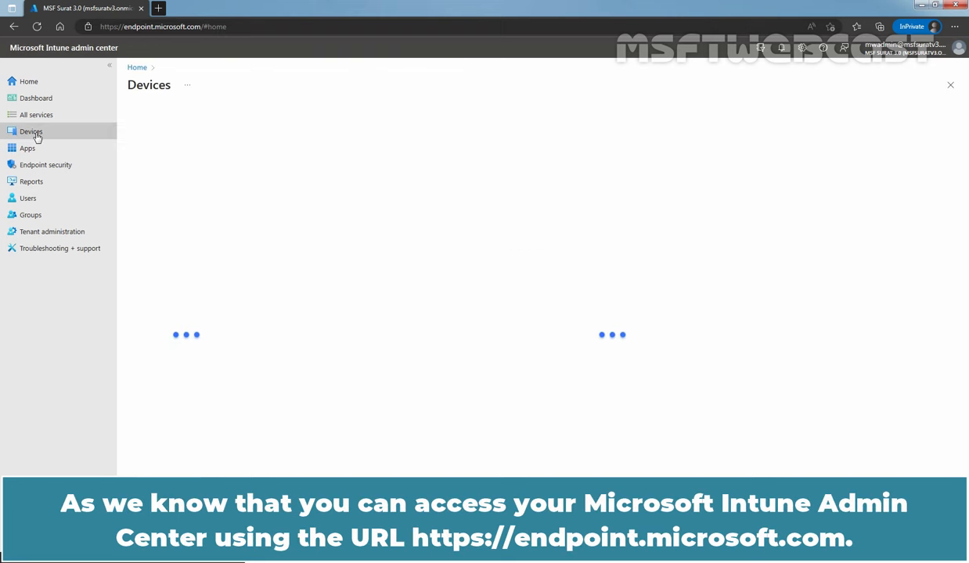
left_click(31, 131)
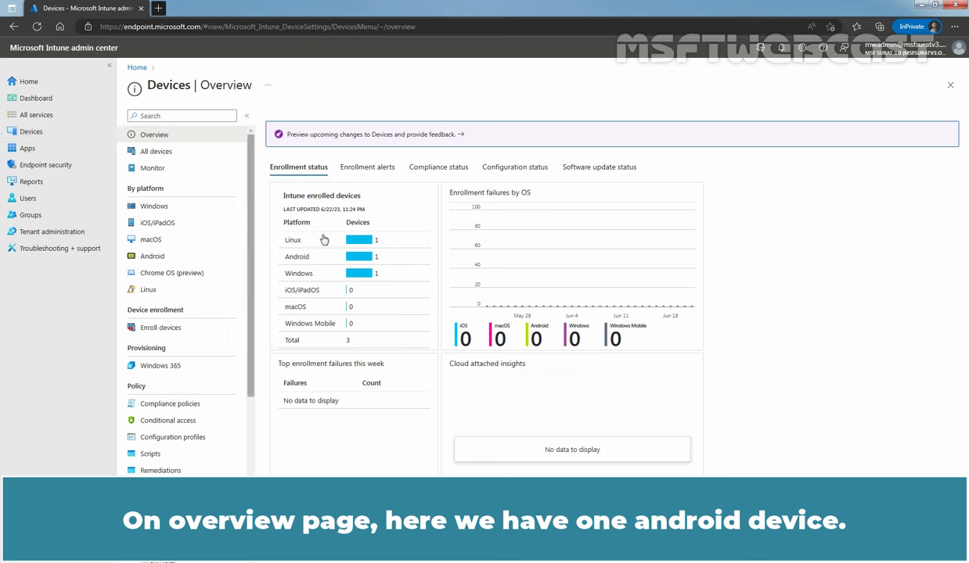
mouse_move(310, 261)
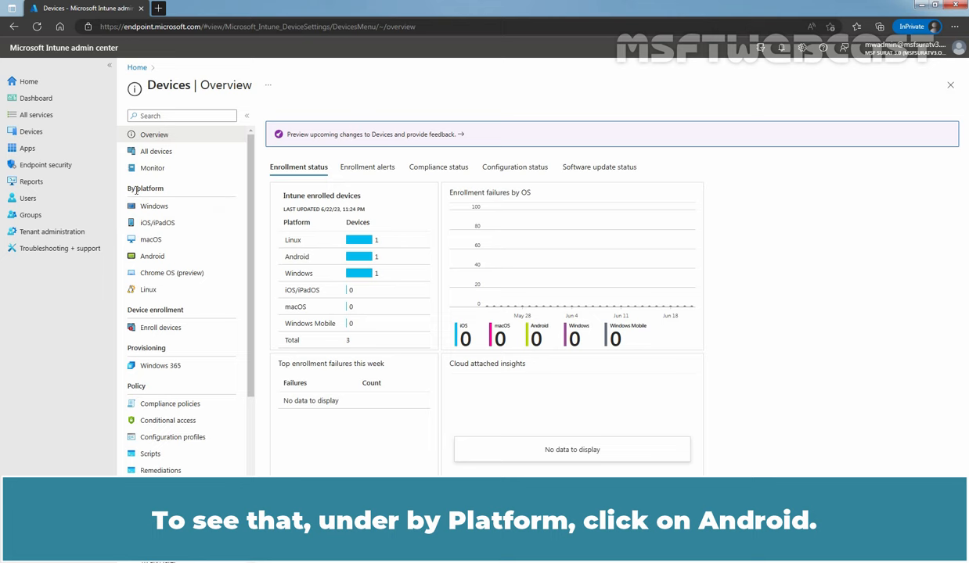
mouse_move(151, 257)
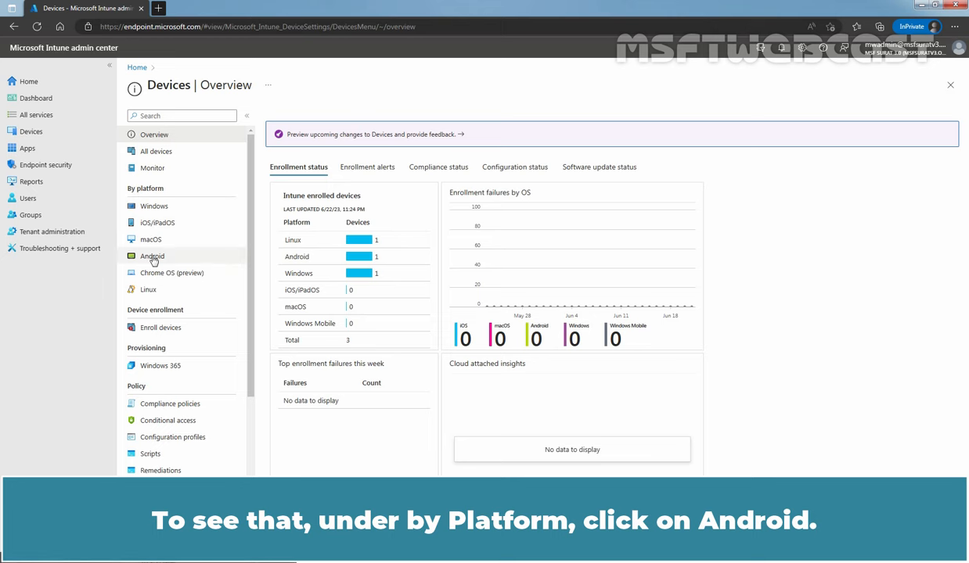
- List Android devices showing the AndroidForWork device as personally owned and compliant
left_click(152, 256)
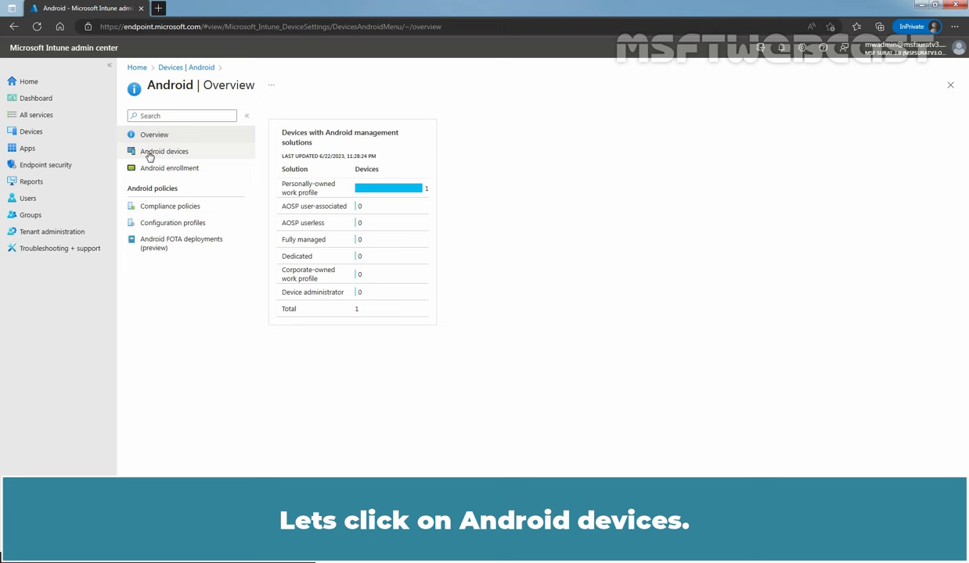
left_click(162, 150)
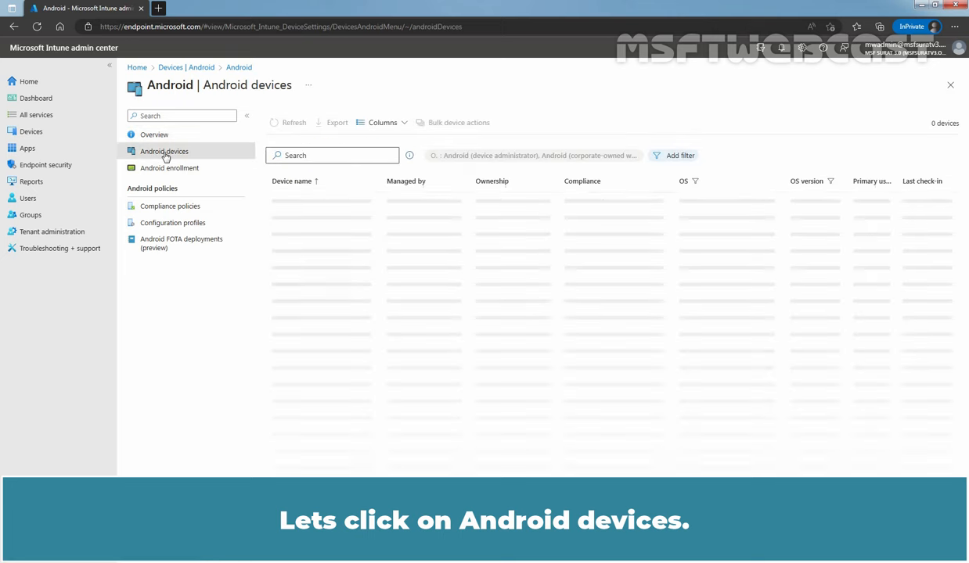
left_click(163, 150)
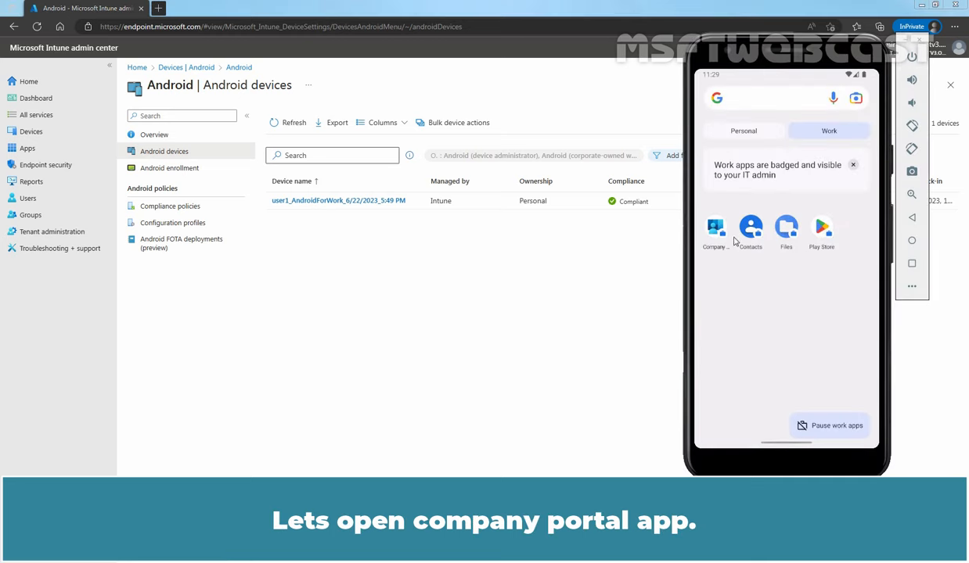
- View the device name in Company Portal Device Details, then hide the emulator window
left_click(715, 228)
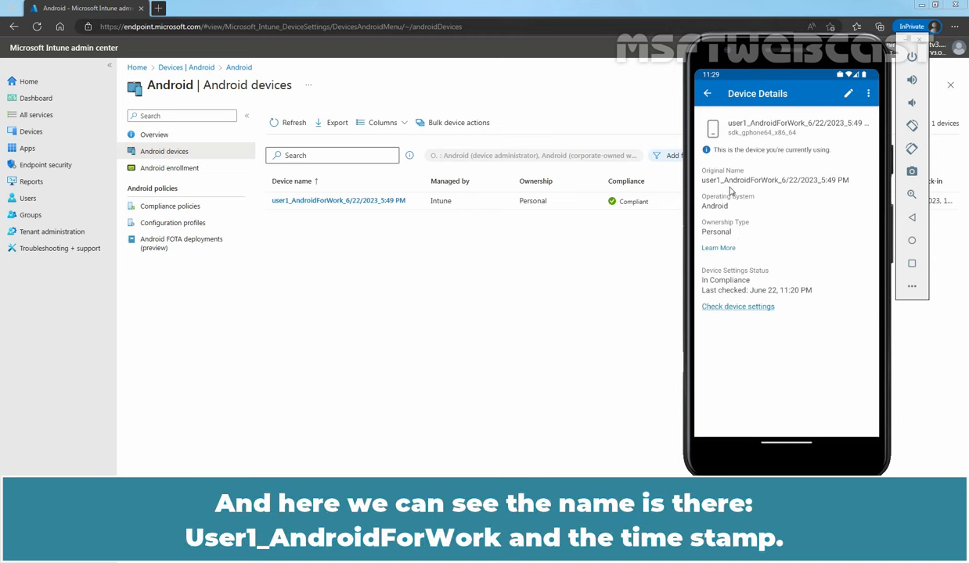
mouse_move(770, 191)
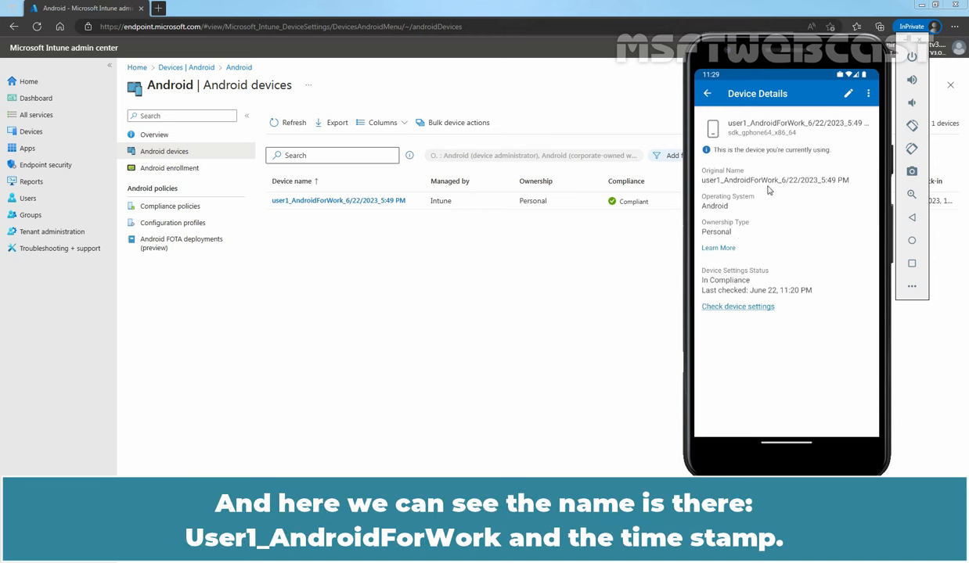
mouse_move(808, 194)
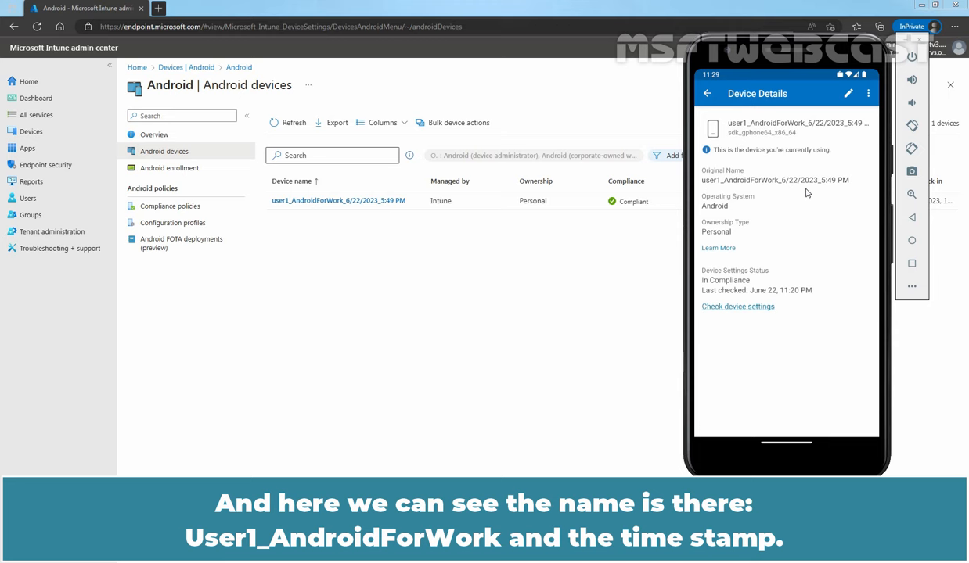
left_click(950, 85)
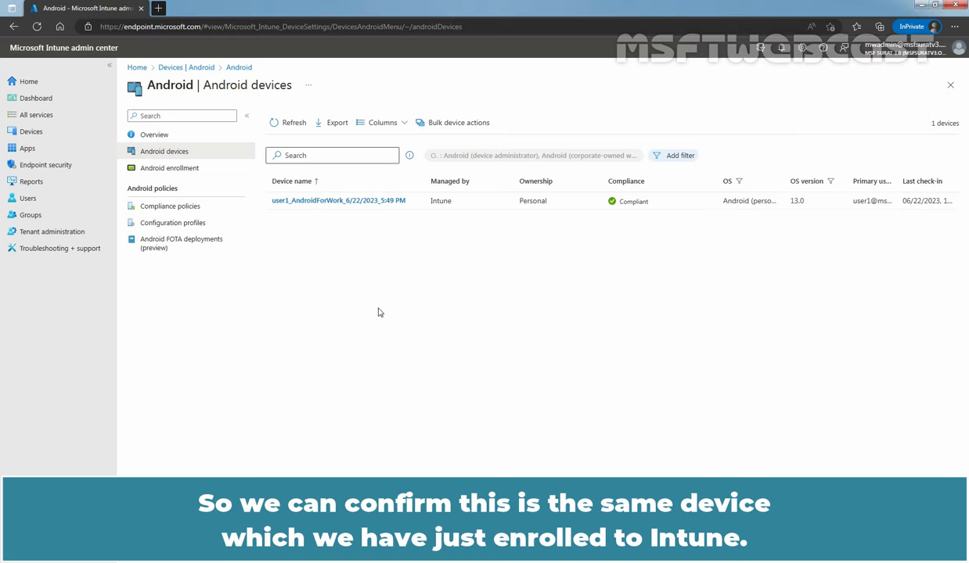
mouse_move(313, 229)
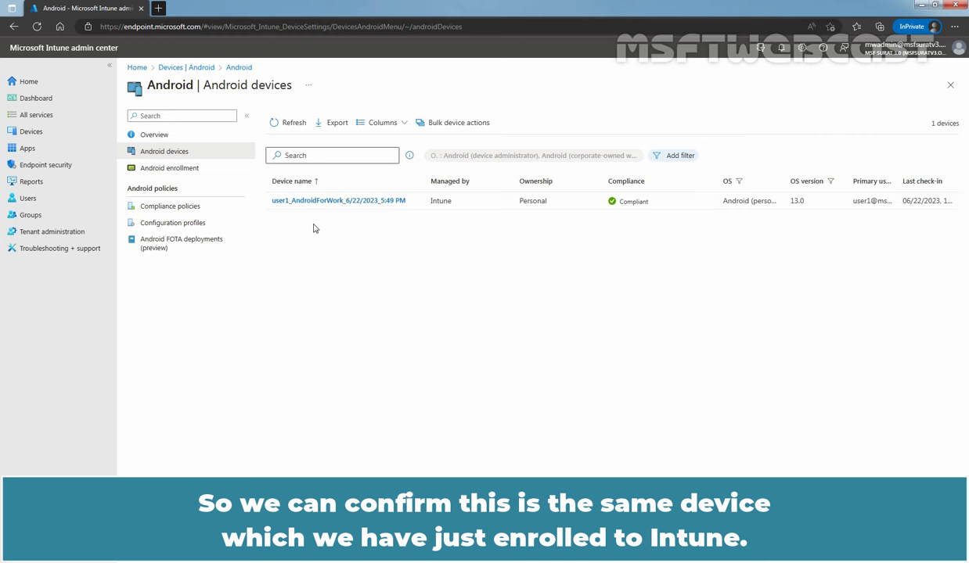
mouse_move(426, 185)
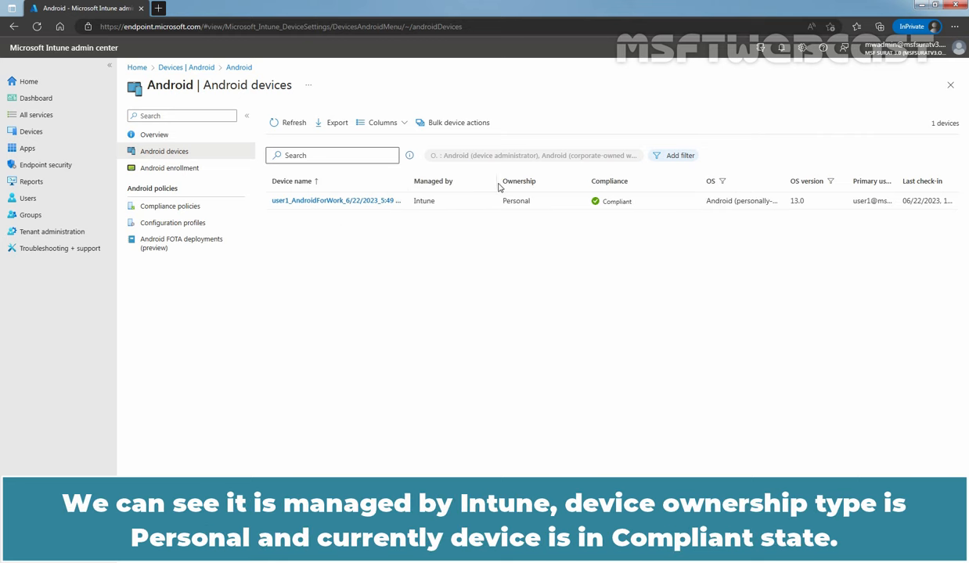
- Narrow earlier columns and widen OS and Primary user UPN to show the work-profile type and user
left_click_drag(483, 182, 462, 182)
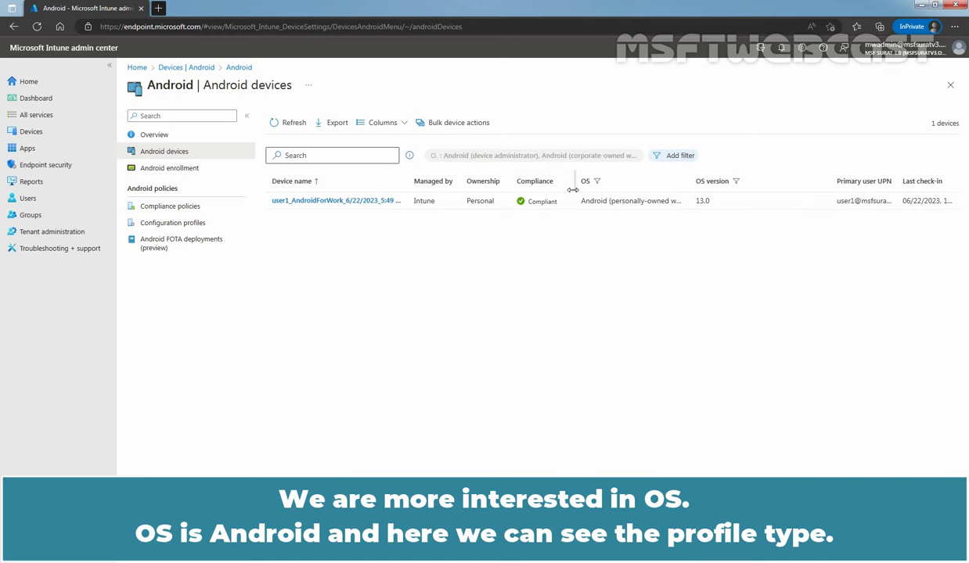
left_click_drag(572, 186, 739, 186)
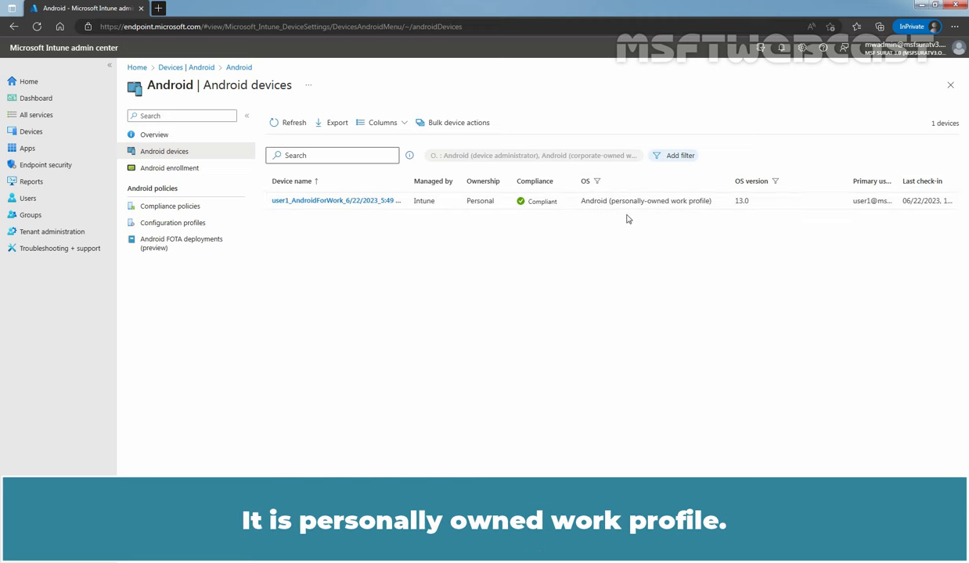
mouse_move(663, 216)
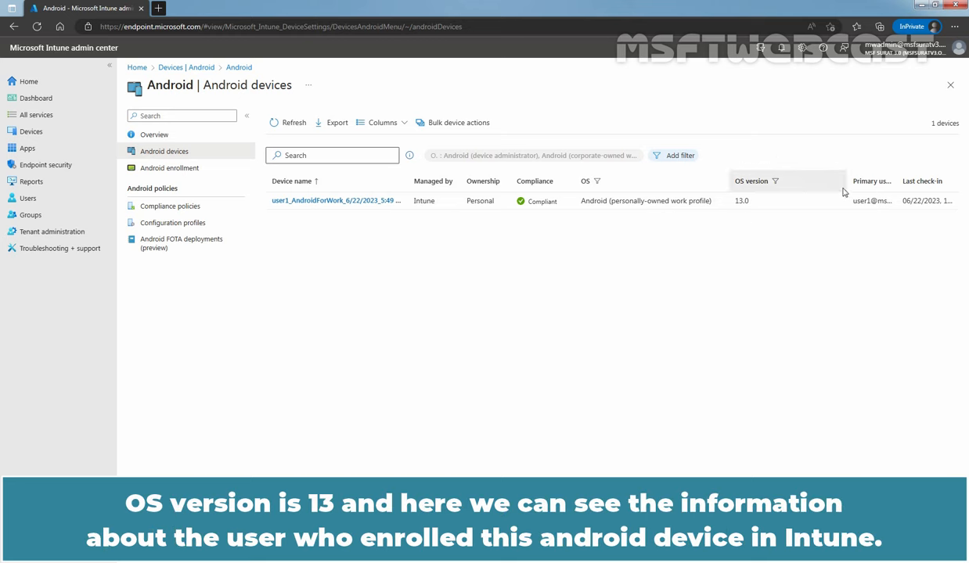
left_click_drag(847, 181, 875, 182)
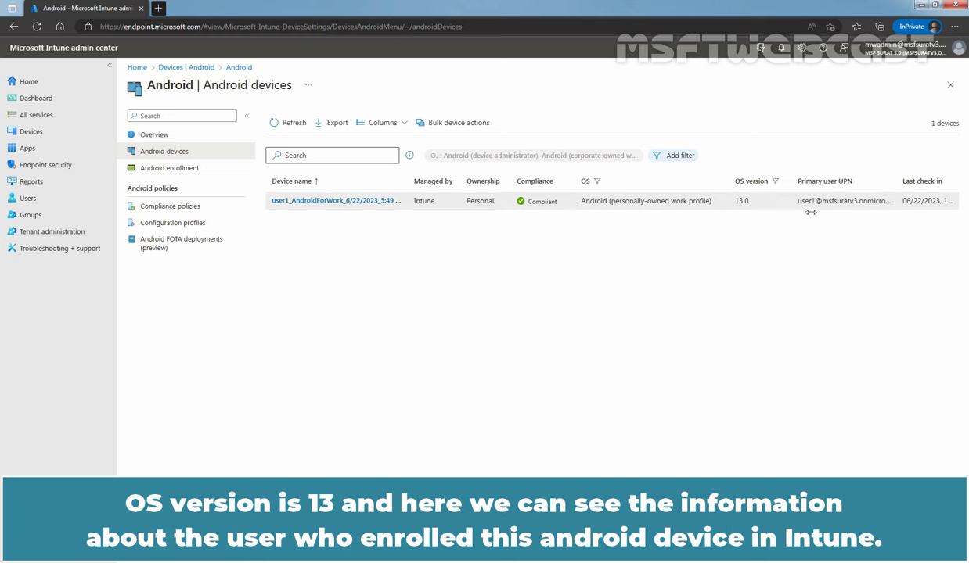
mouse_move(820, 221)
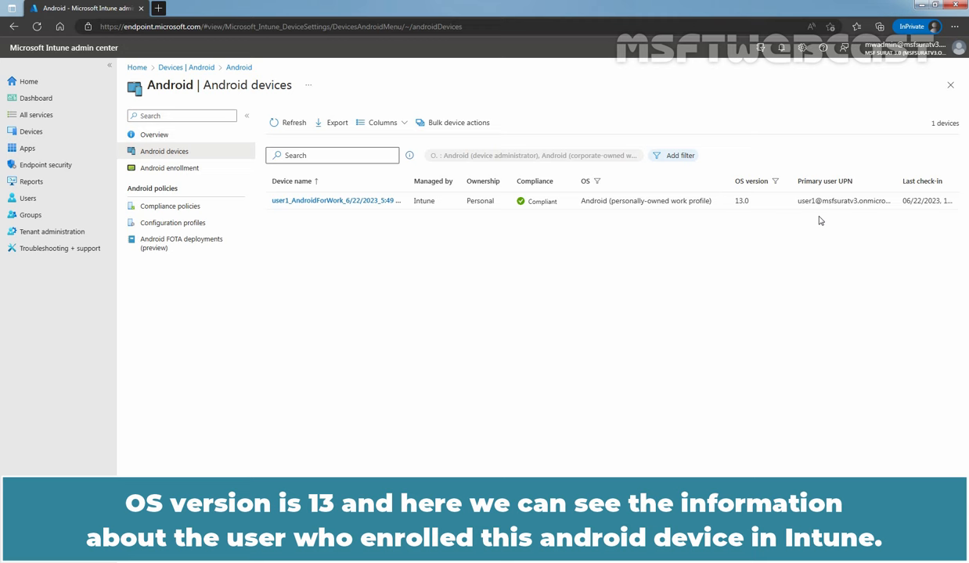